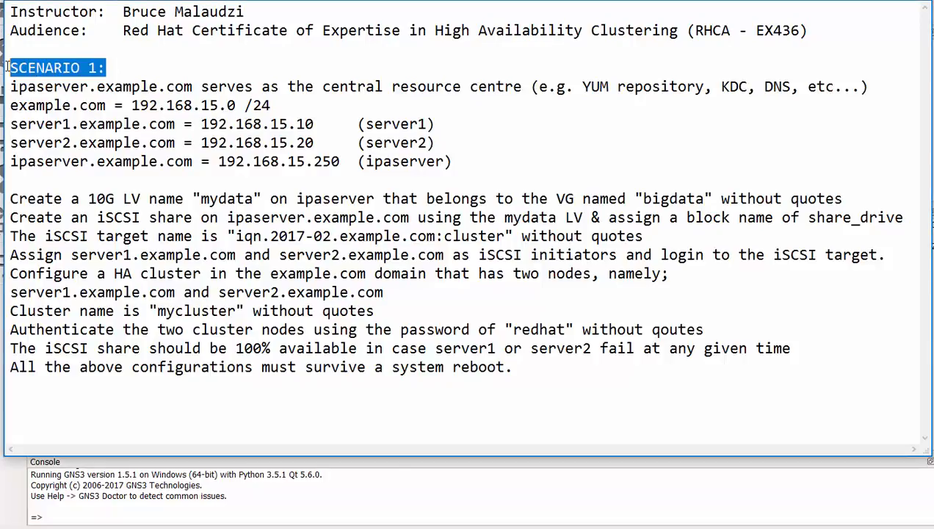
mouse_move(118, 86)
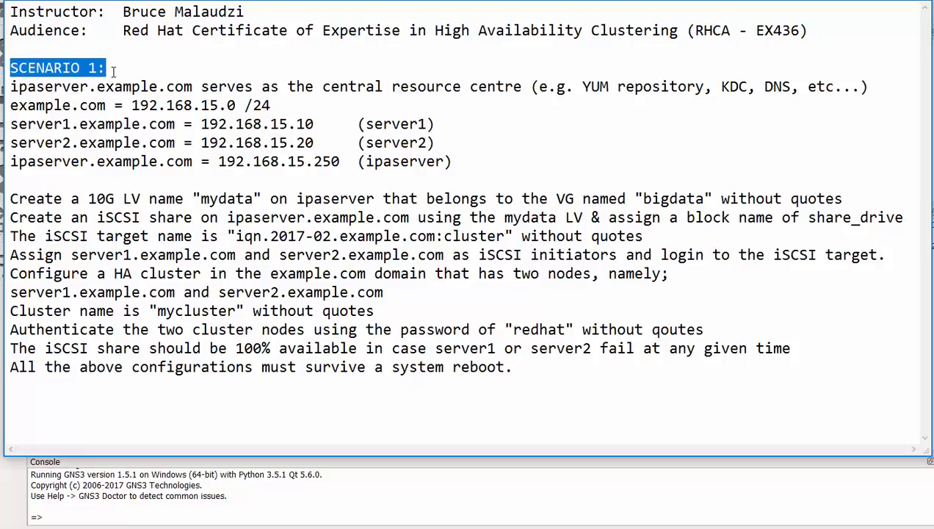
mouse_move(318, 125)
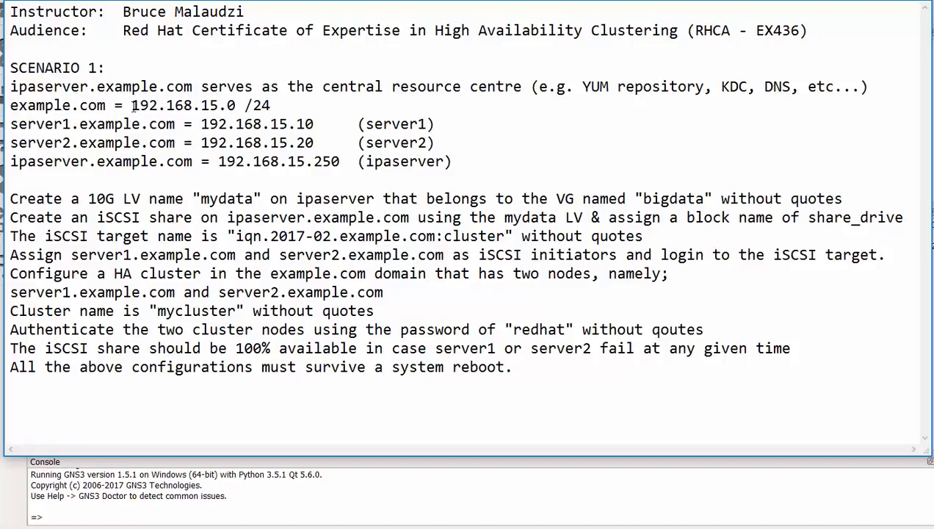
drag(131, 105, 270, 105)
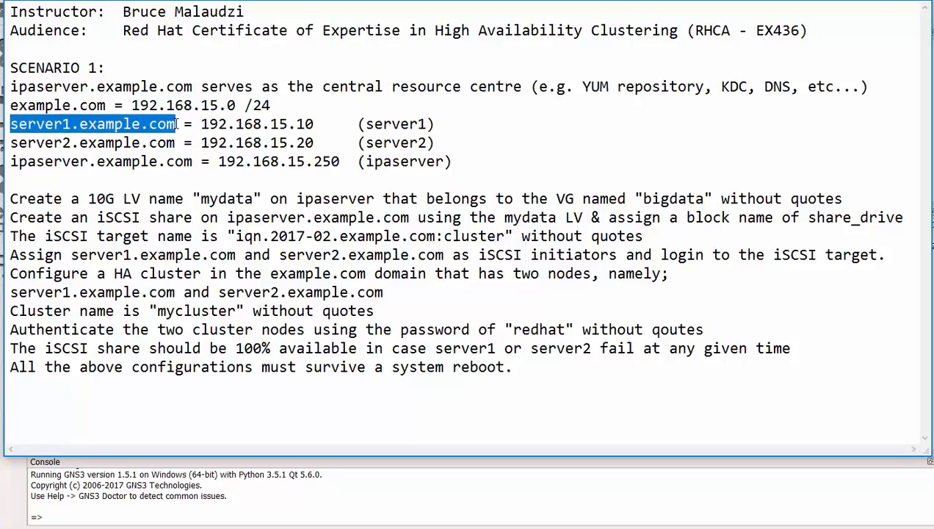
drag(207, 123, 315, 123)
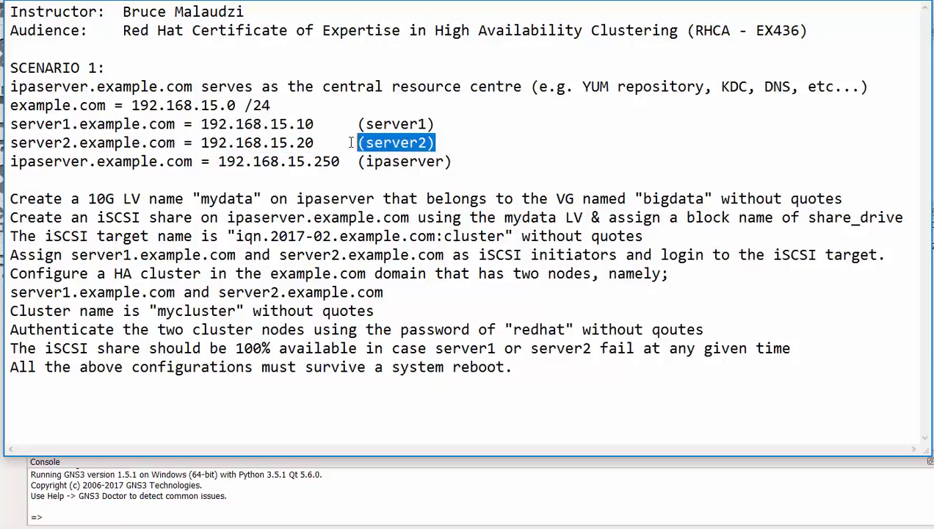
double_click(28, 162)
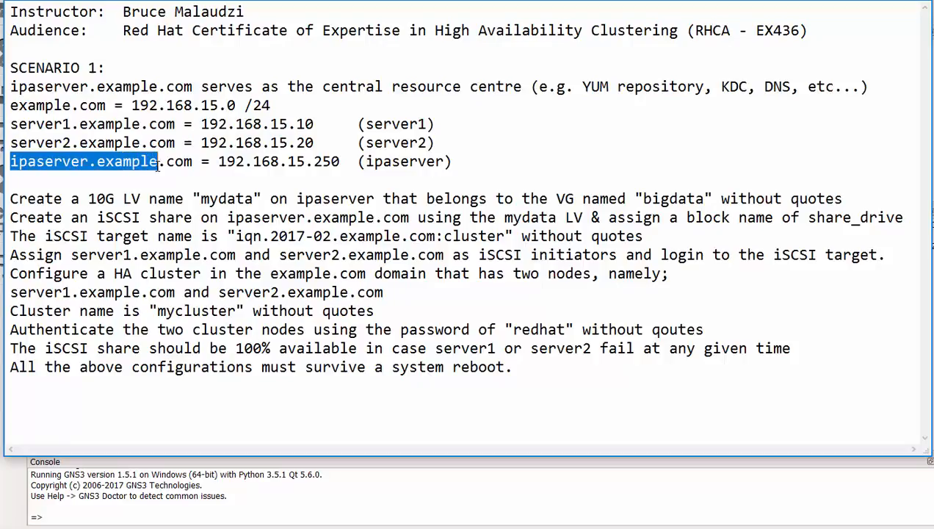
drag(261, 160, 342, 161)
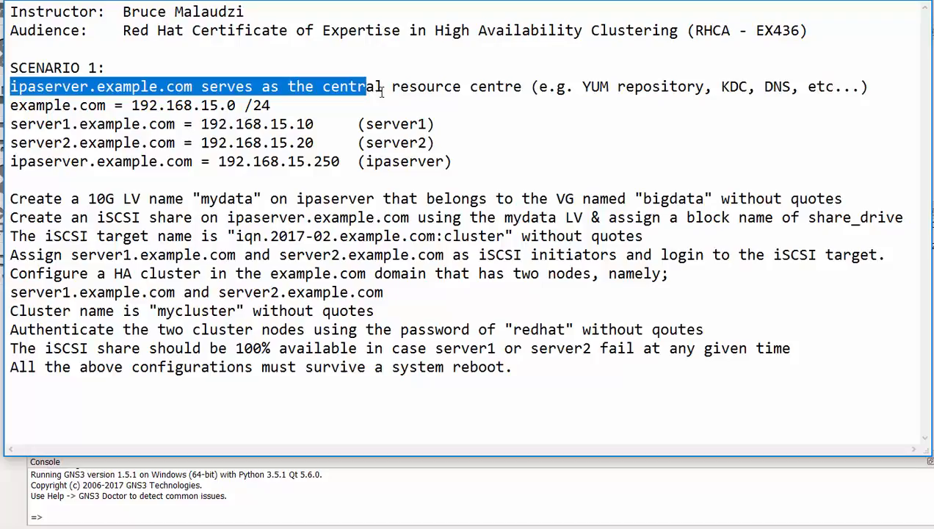
drag(367, 87, 484, 86)
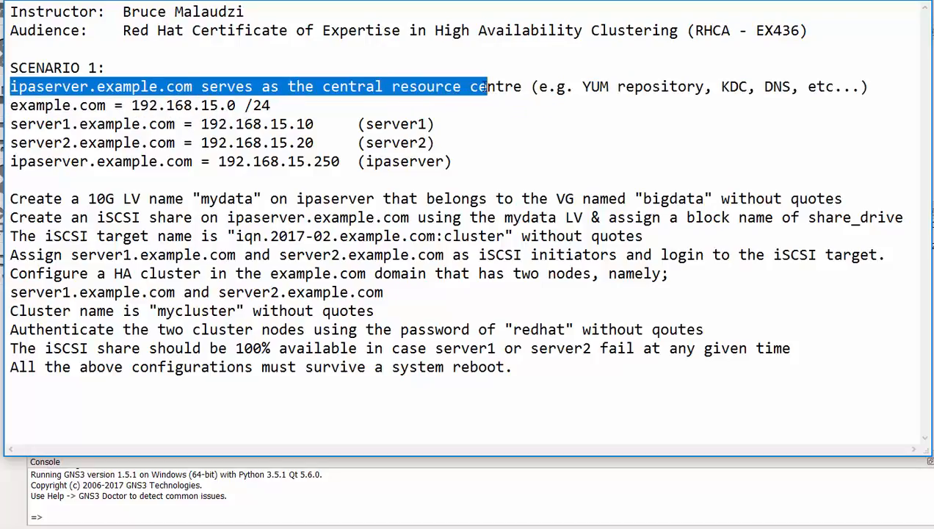
mouse_move(600, 95)
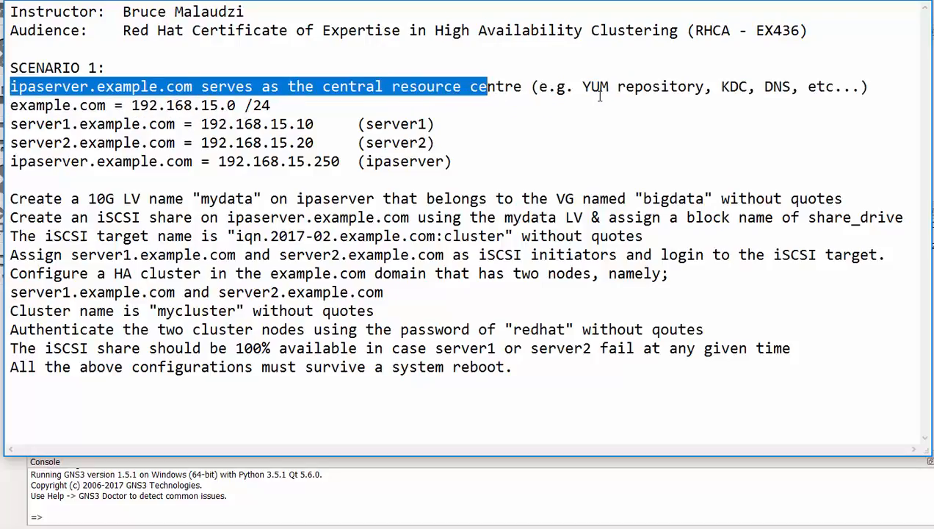
drag(582, 87, 661, 86)
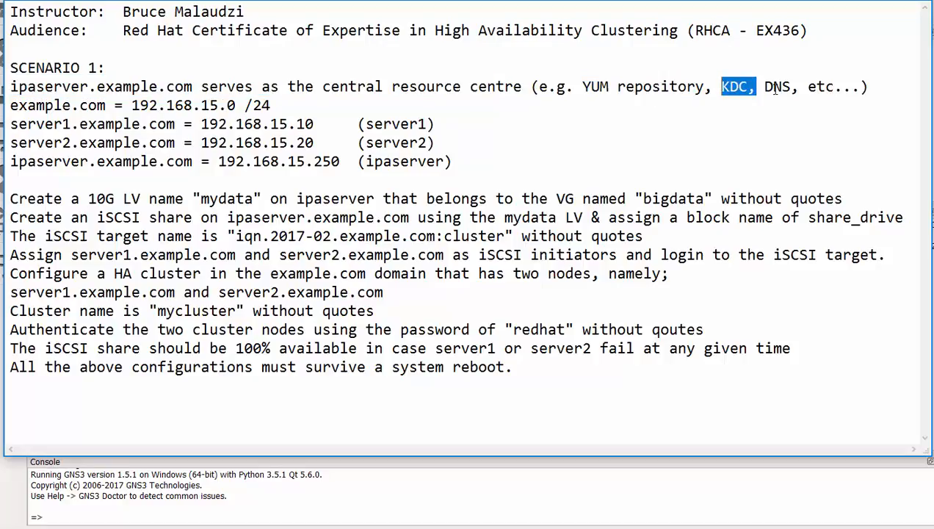
double_click(777, 86)
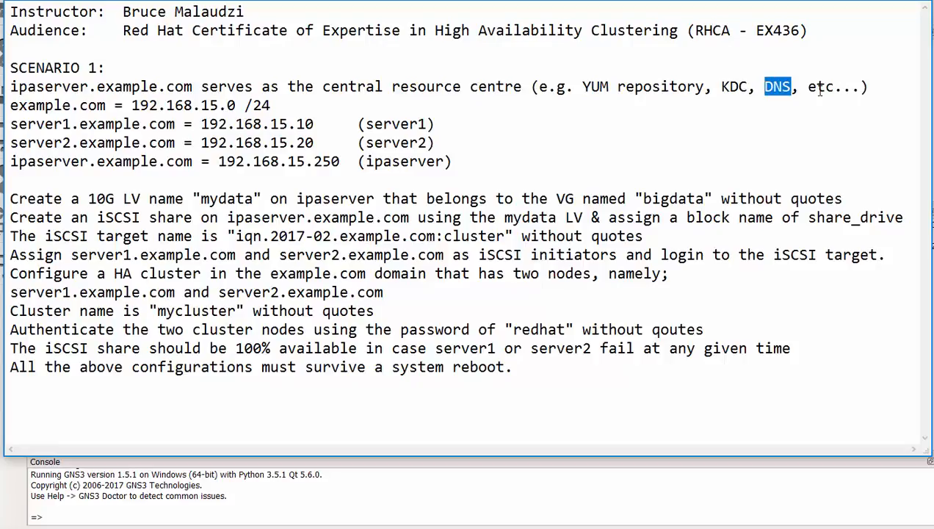
mouse_move(837, 87)
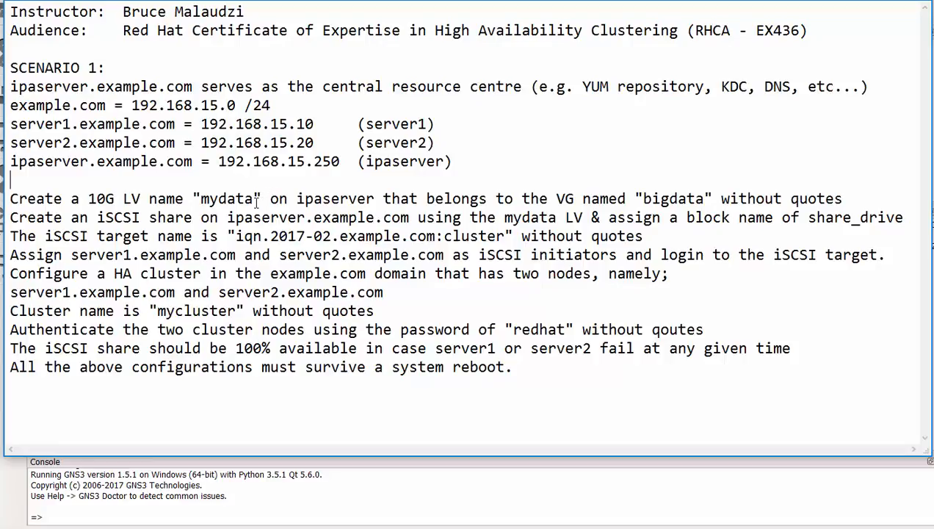
double_click(227, 198)
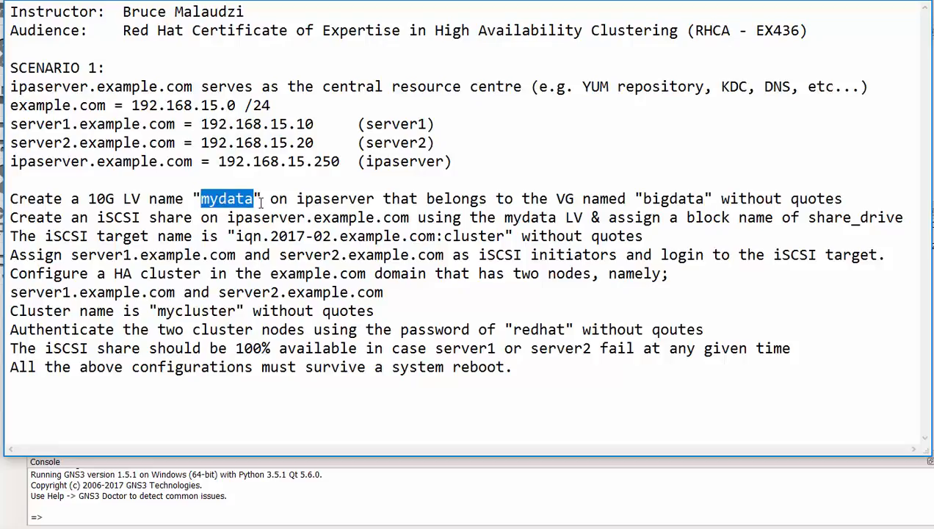
mouse_move(577, 213)
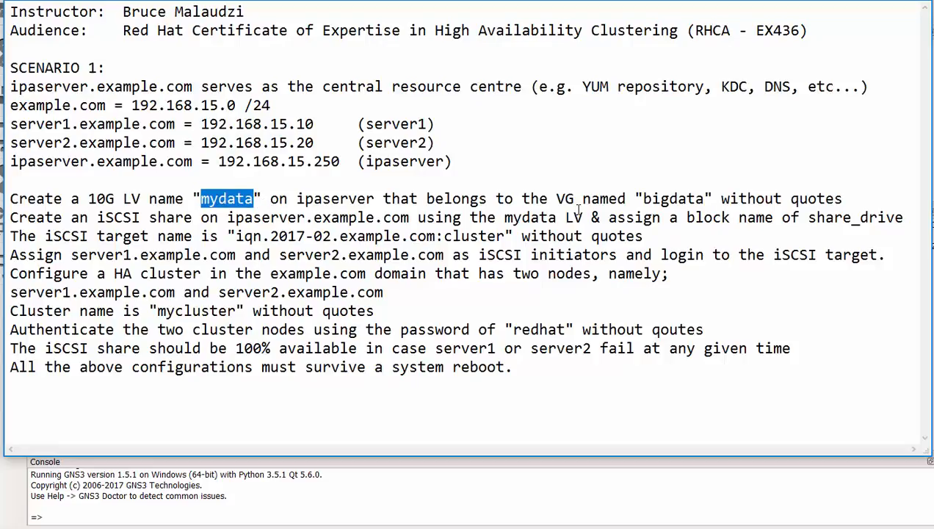
double_click(681, 198)
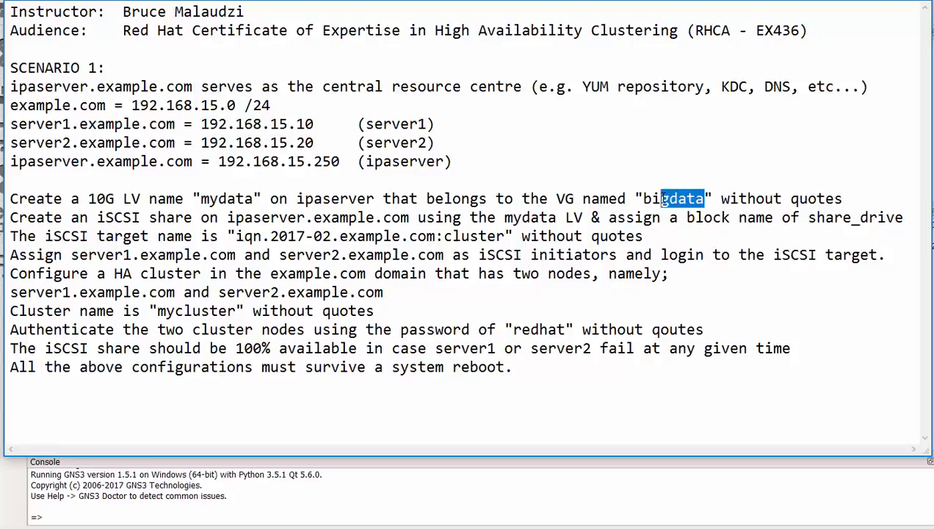
double_click(675, 198)
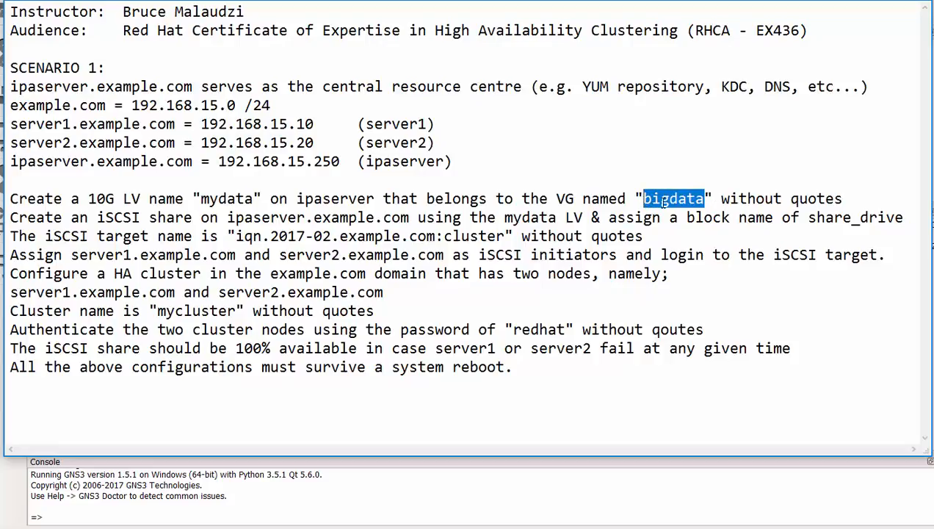
mouse_move(462, 198)
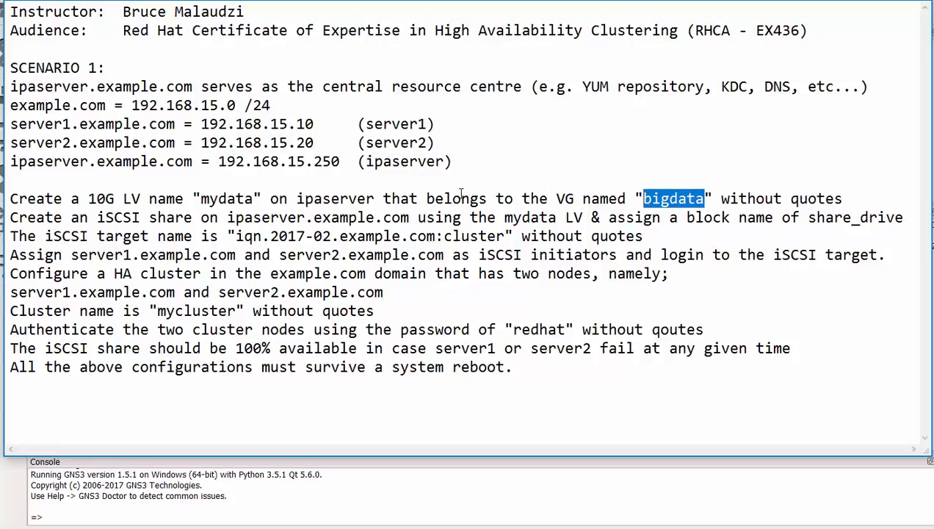
mouse_move(814, 199)
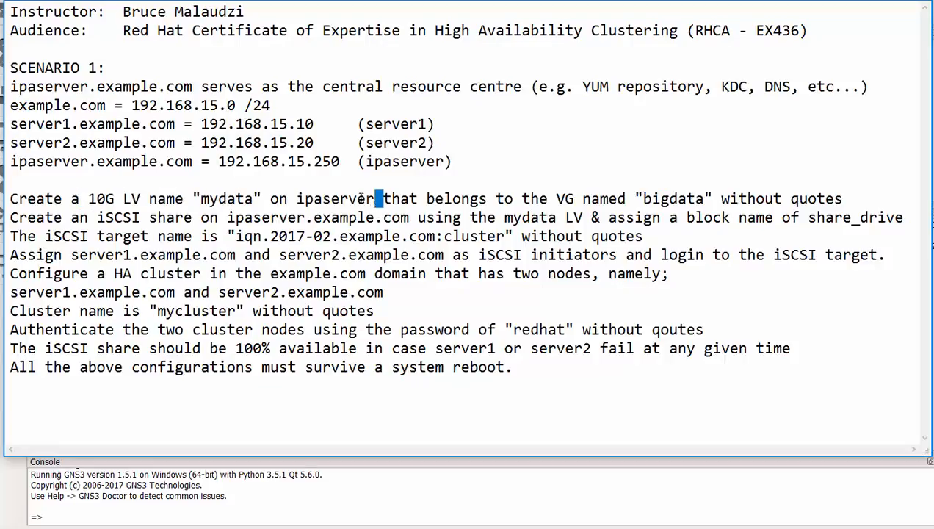
double_click(338, 199)
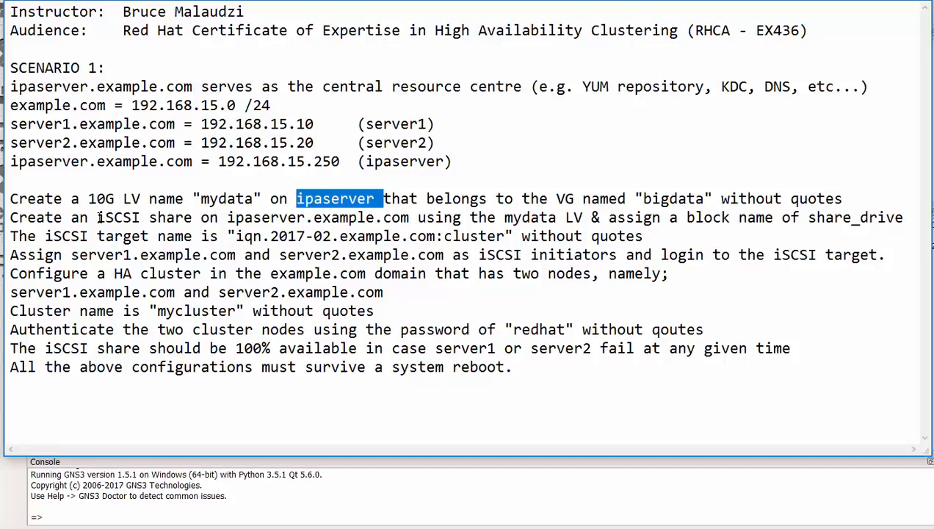
double_click(117, 218)
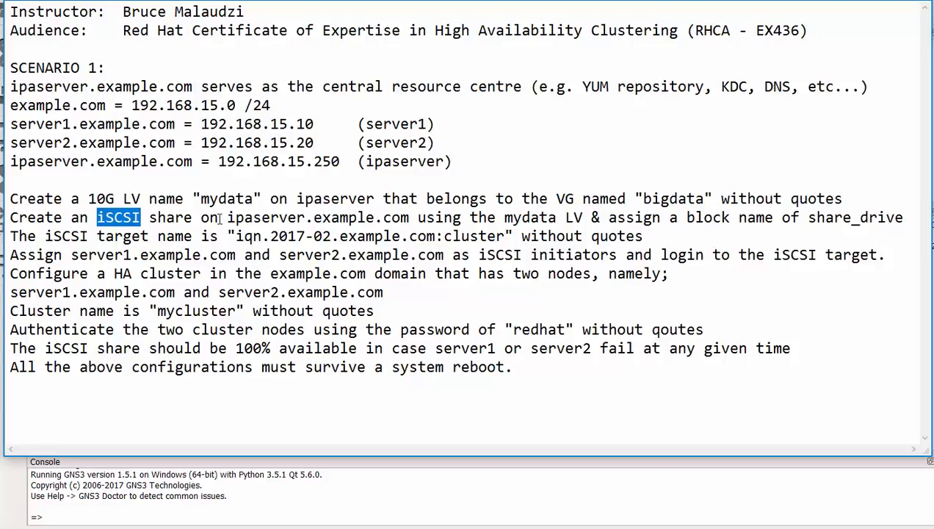
mouse_move(548, 220)
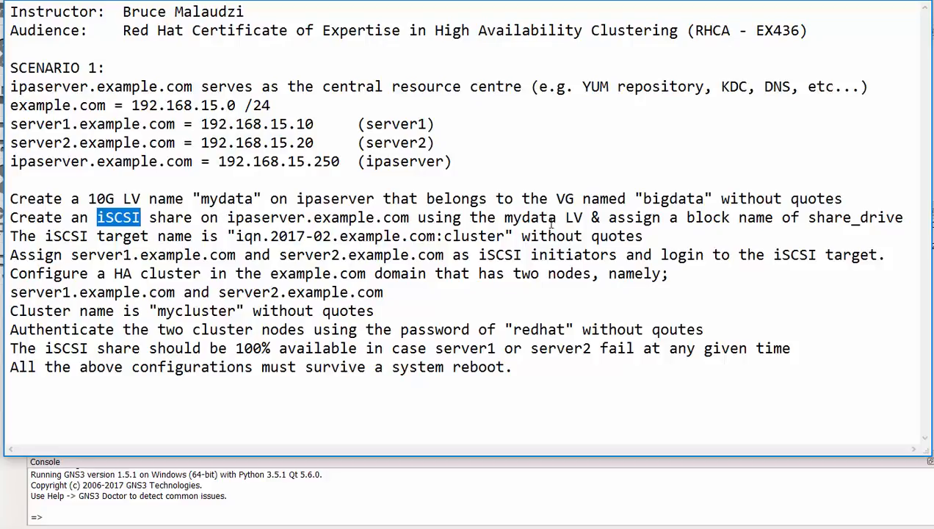
double_click(527, 217)
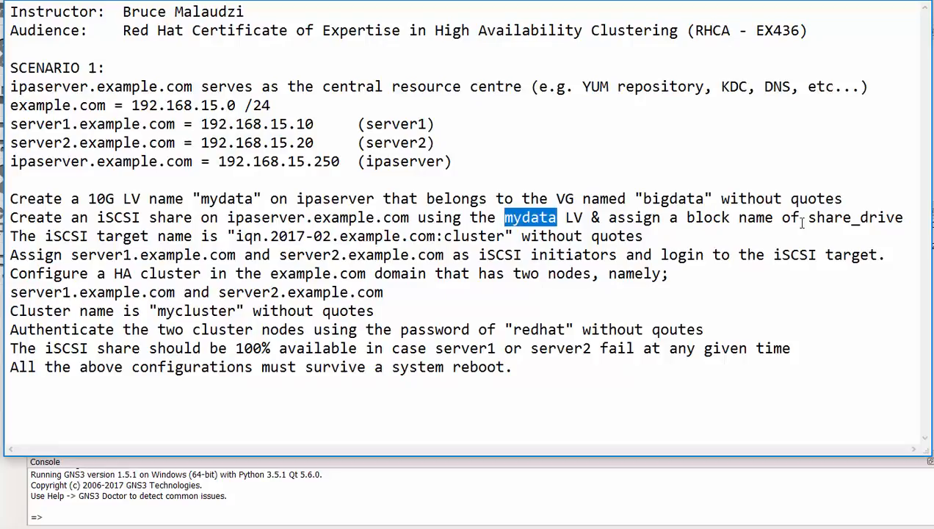
double_click(857, 217)
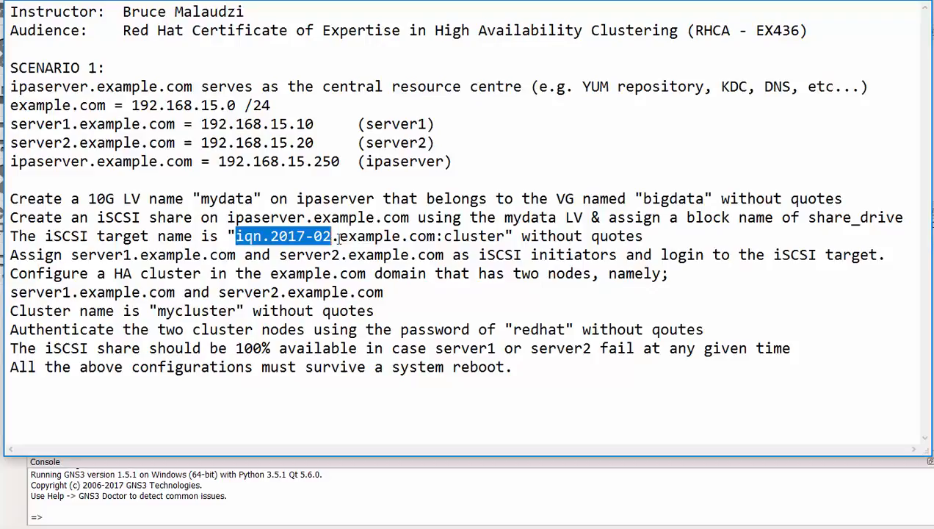
drag(331, 236, 402, 236)
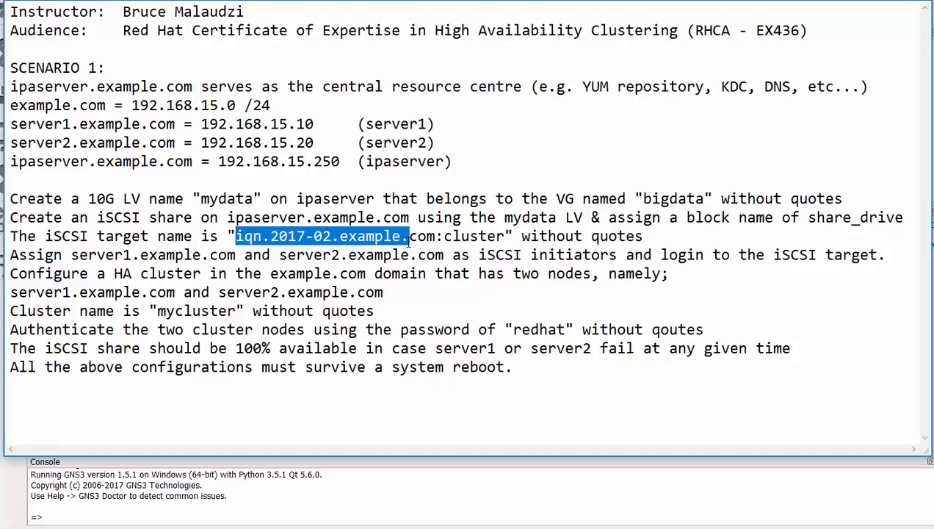
drag(408, 236, 446, 255)
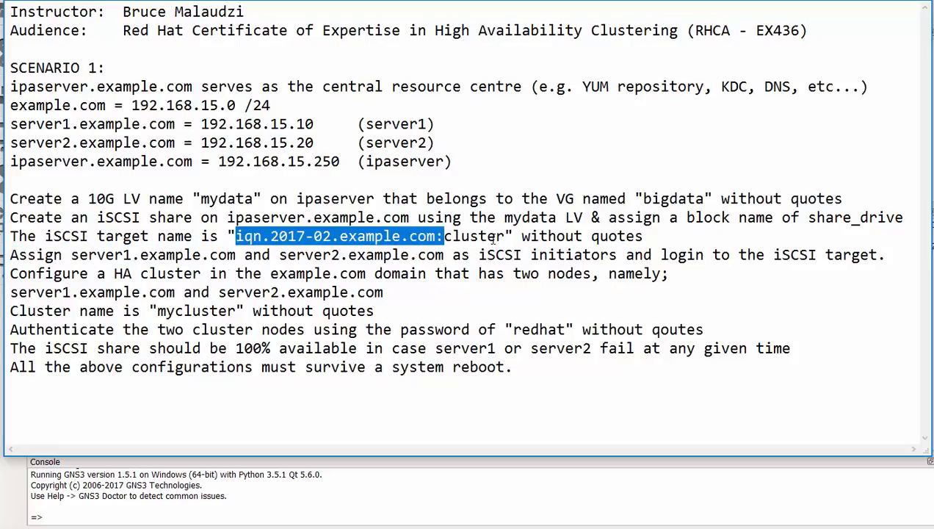
double_click(477, 236)
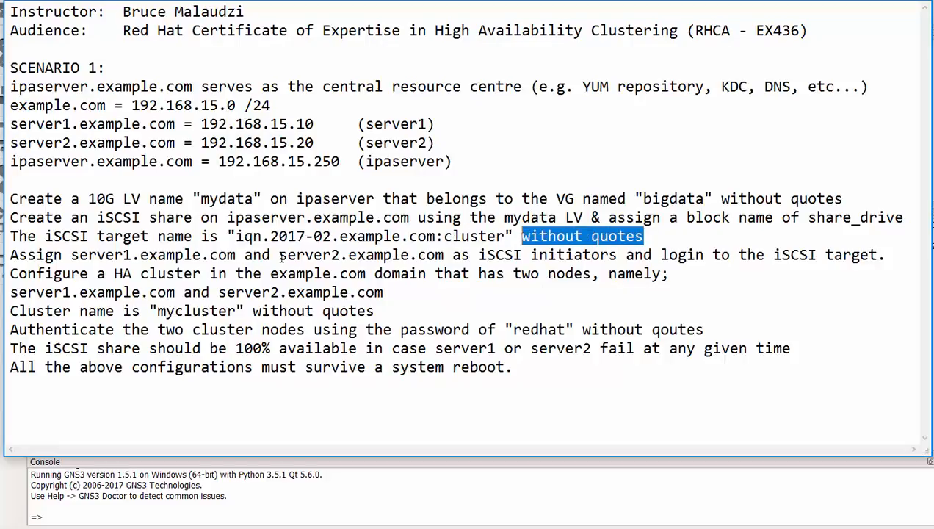
mouse_move(71, 255)
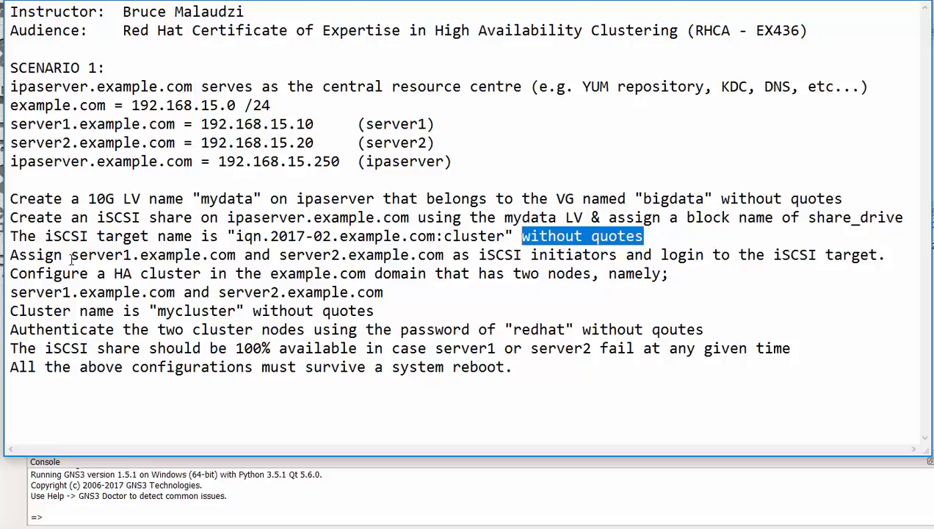
mouse_move(109, 255)
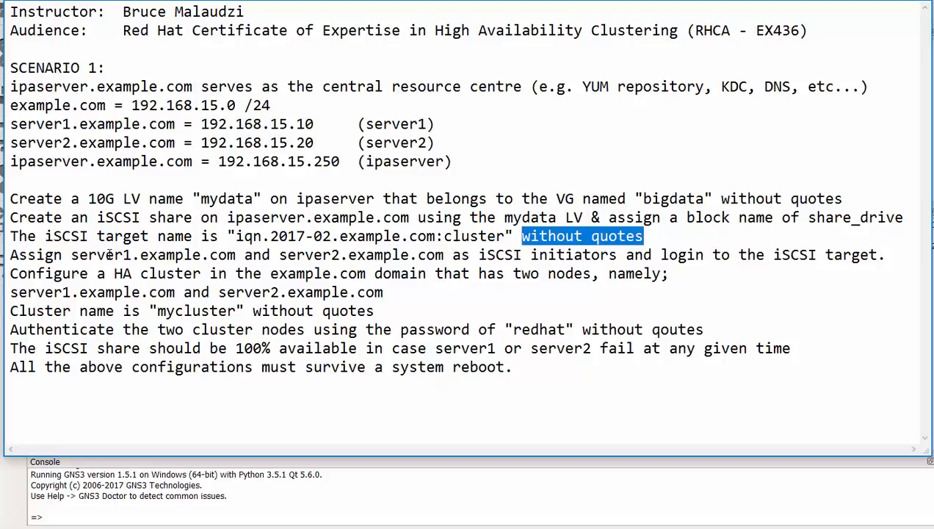
mouse_move(303, 273)
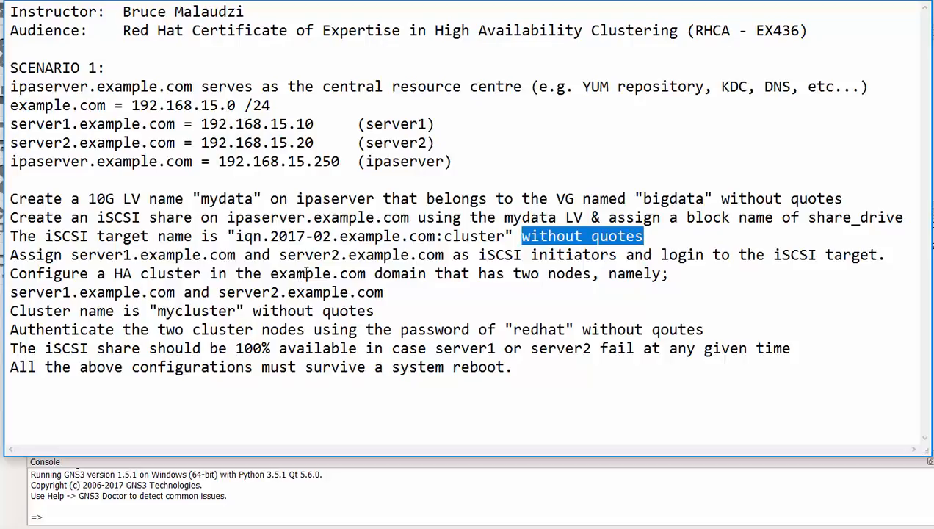
mouse_move(345, 273)
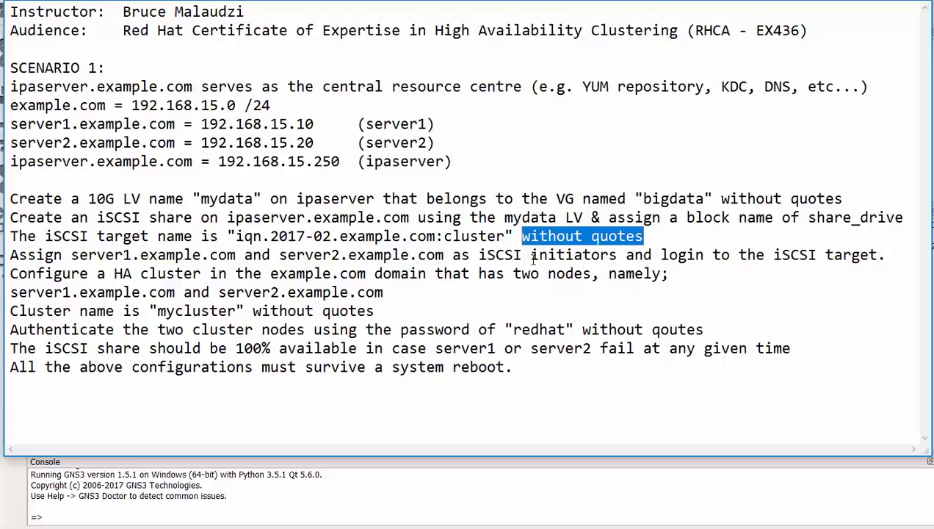
double_click(577, 255)
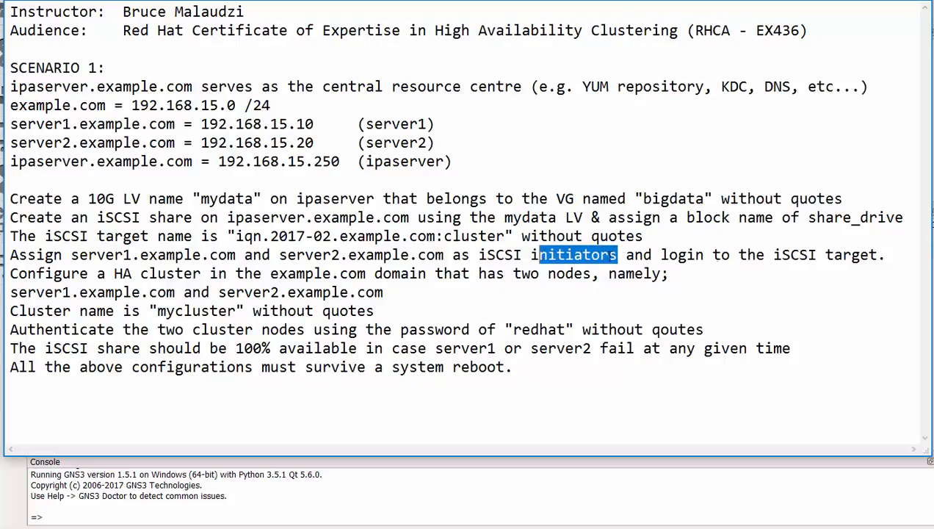
double_click(676, 255)
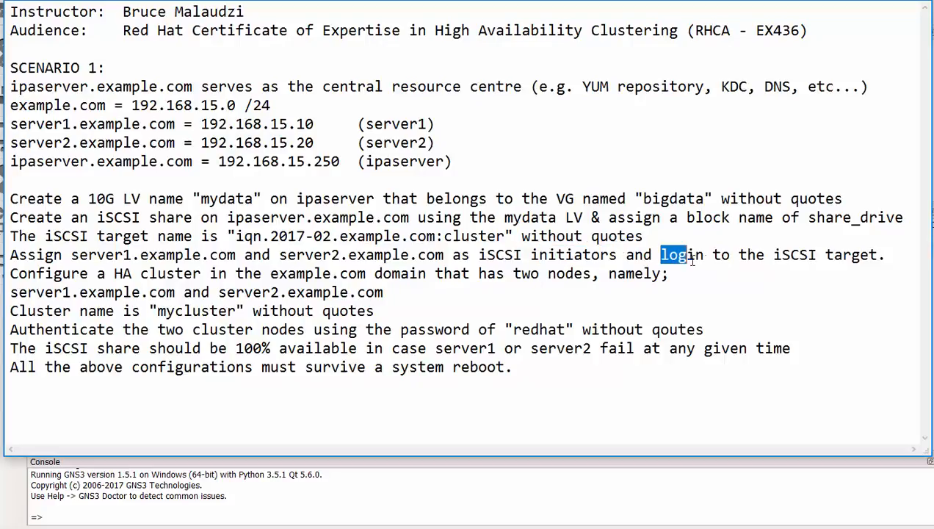
double_click(682, 255)
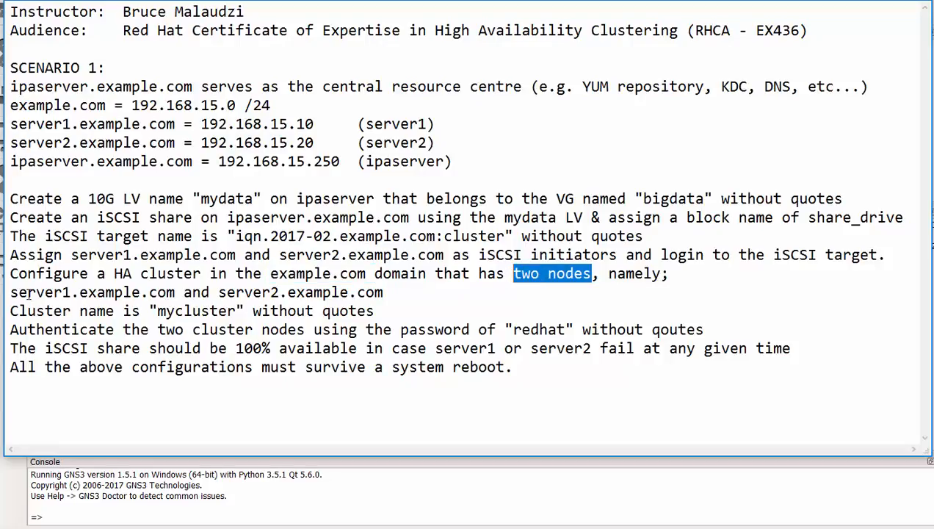
double_click(31, 292)
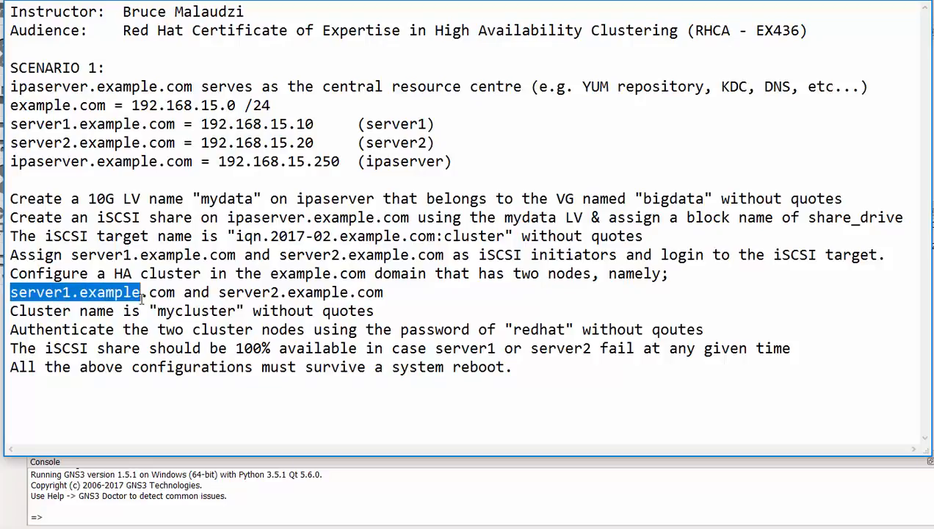
double_click(318, 293)
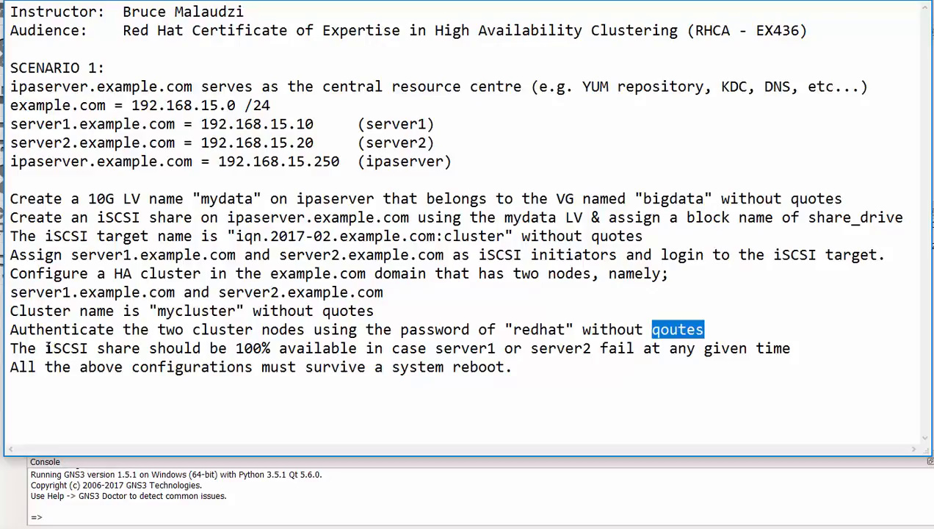
double_click(65, 349)
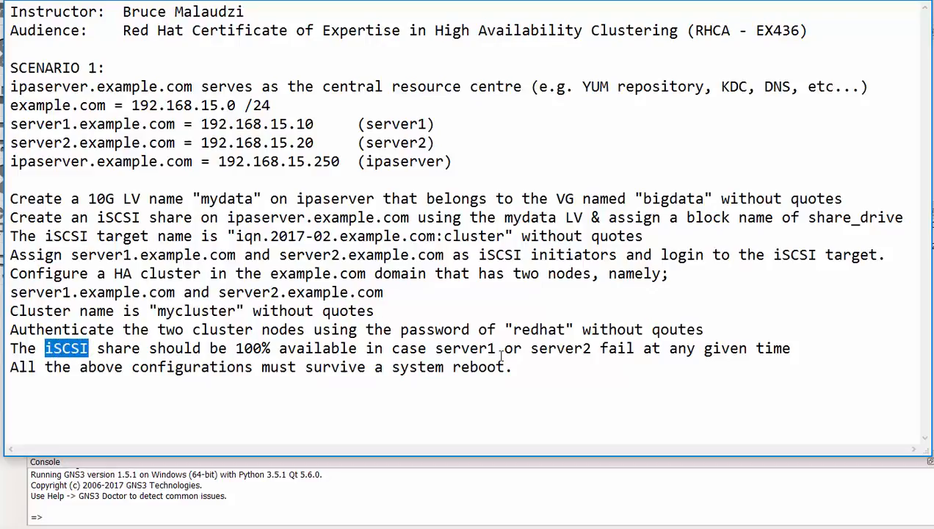
double_click(470, 349)
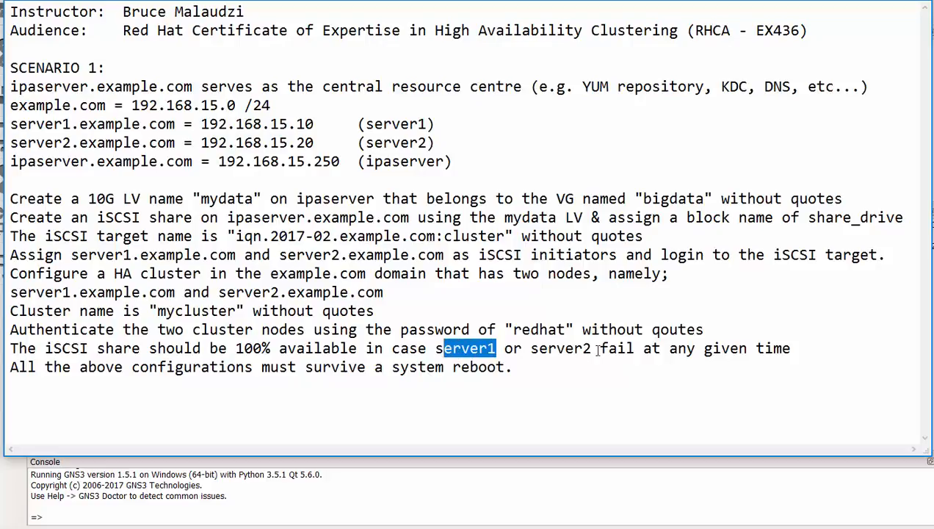
double_click(565, 348)
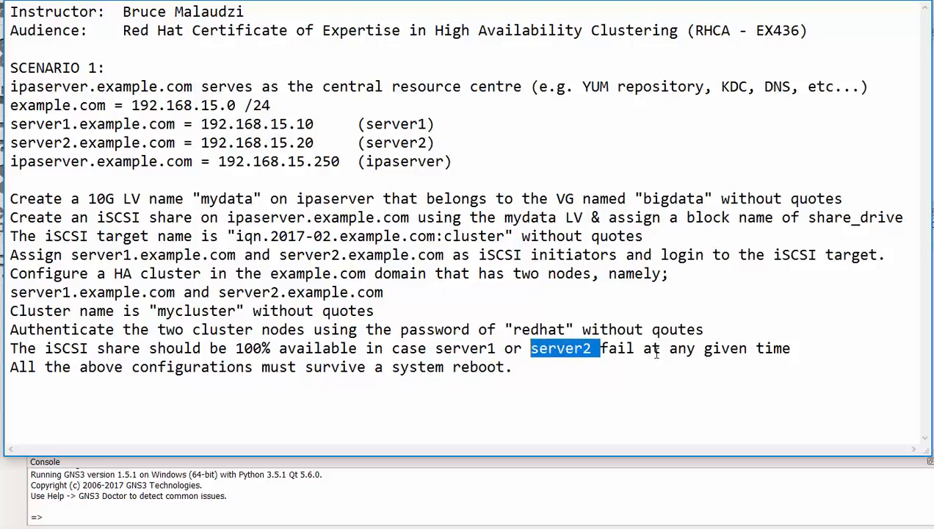
mouse_move(413, 375)
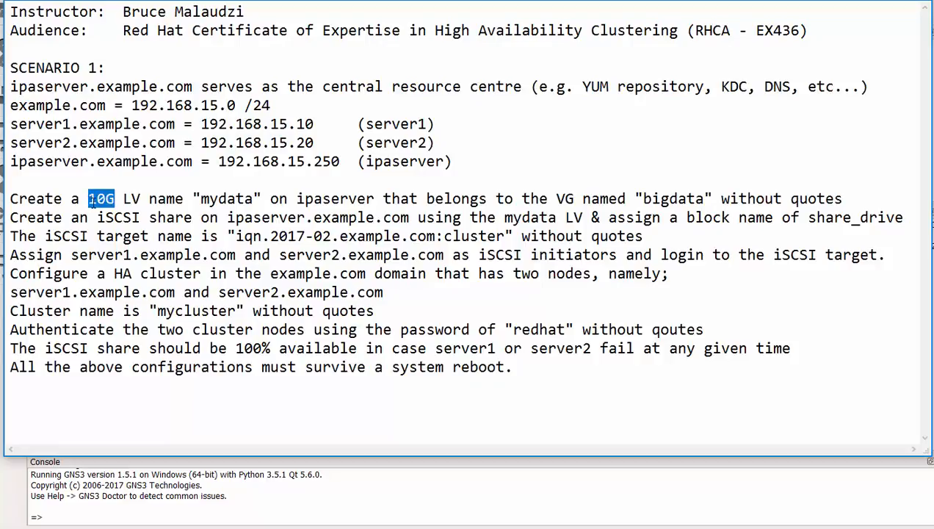
double_click(124, 217)
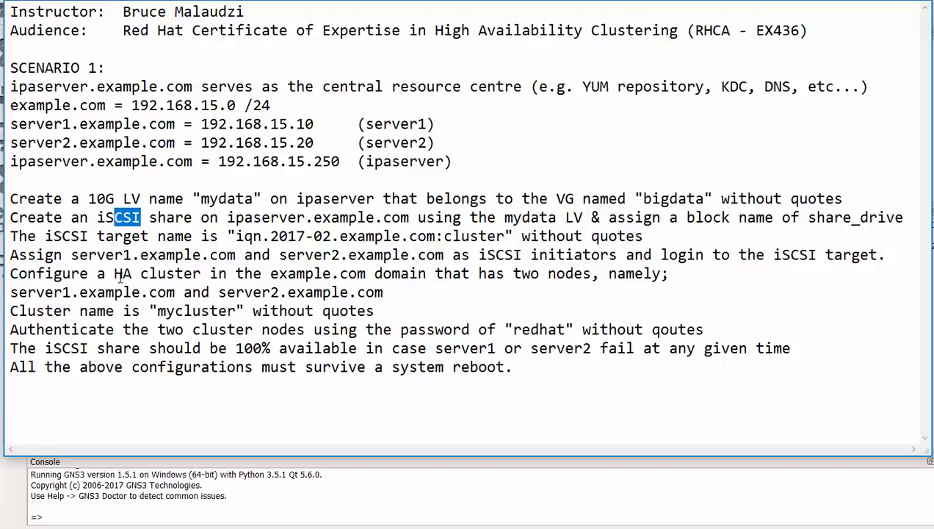
double_click(204, 329)
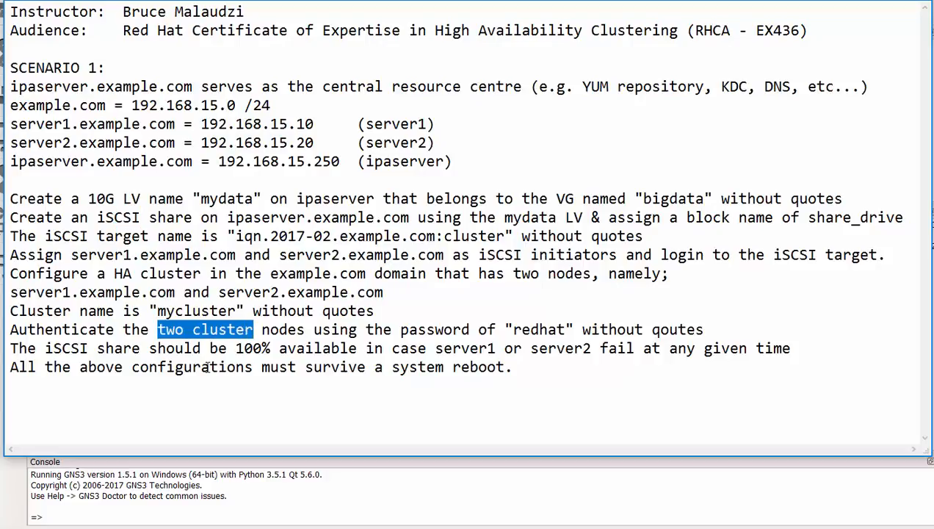
mouse_move(204, 307)
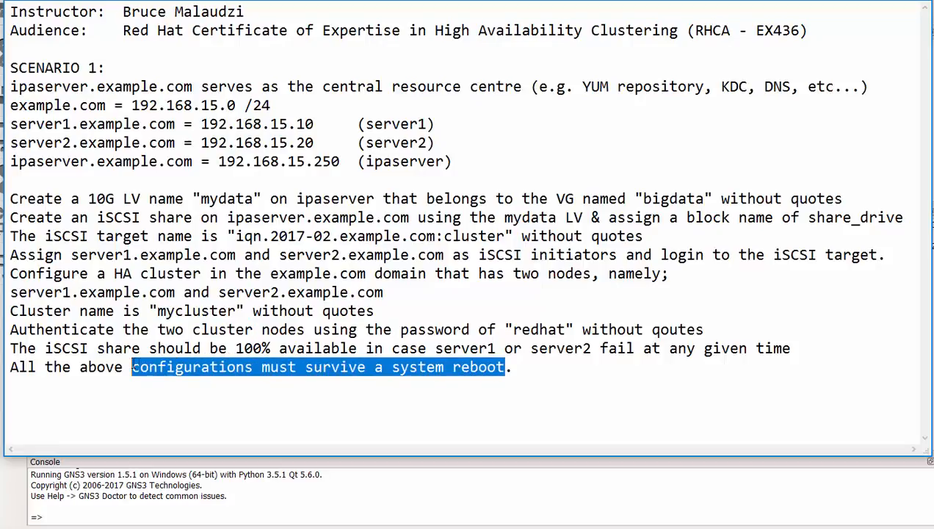
mouse_move(268, 349)
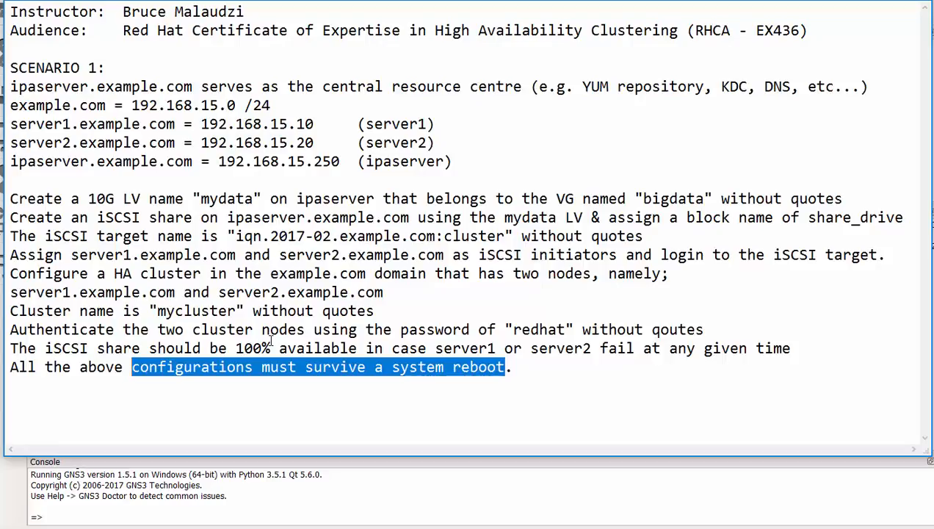
mouse_move(508, 385)
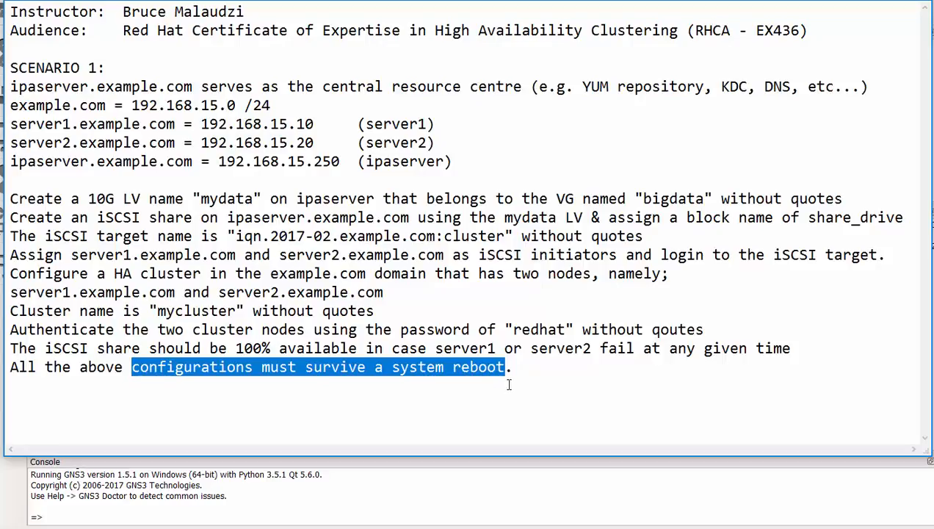
click(513, 382)
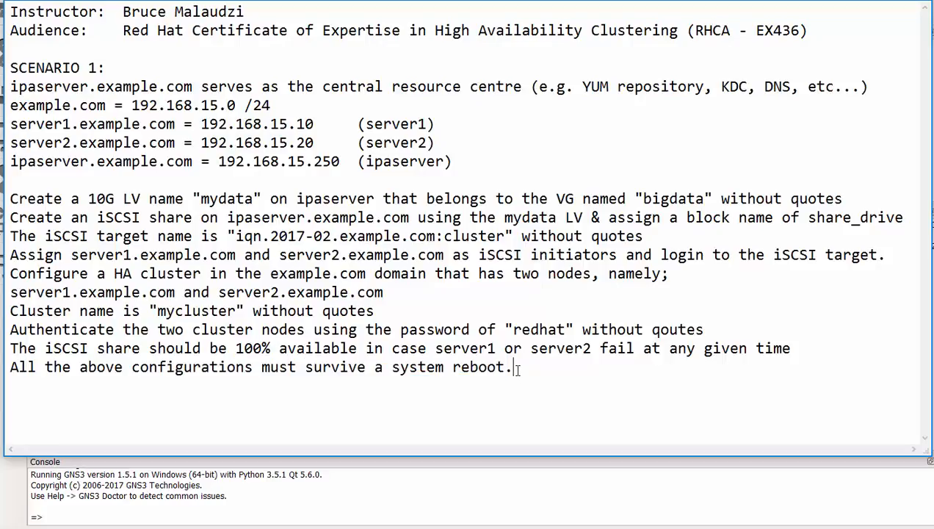